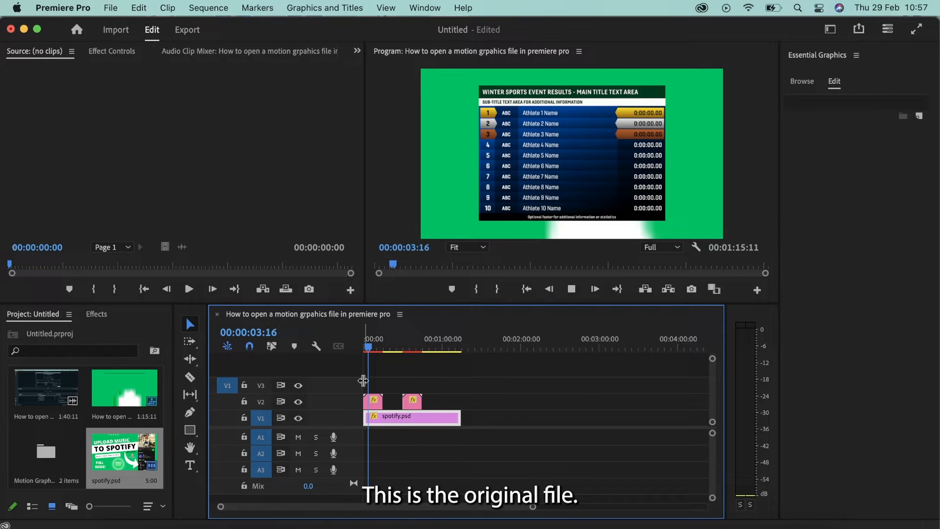
Select the results graphic clip and scroll through its Essential Graphics properties.
{"action": "left_click", "coordinate": [372, 400]}
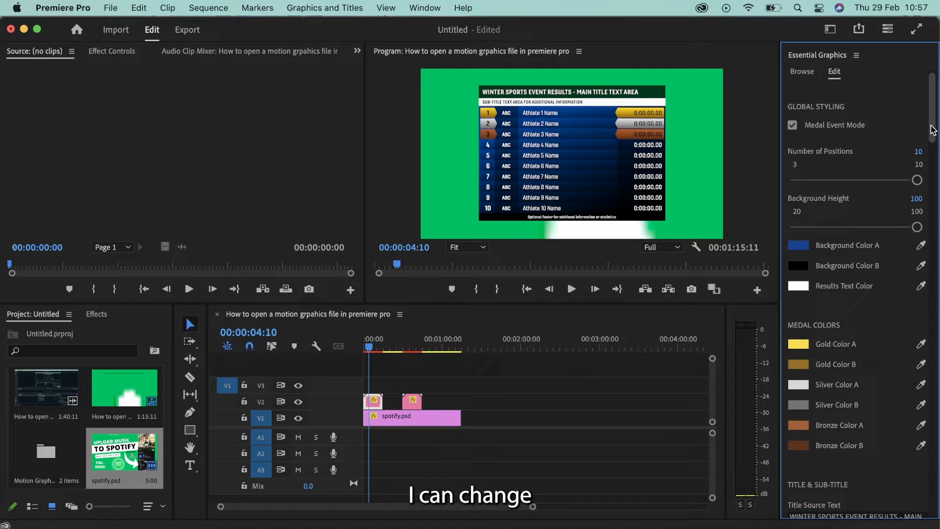
{"action": "scroll", "scroll_direction": "down", "scroll_amount": 3}
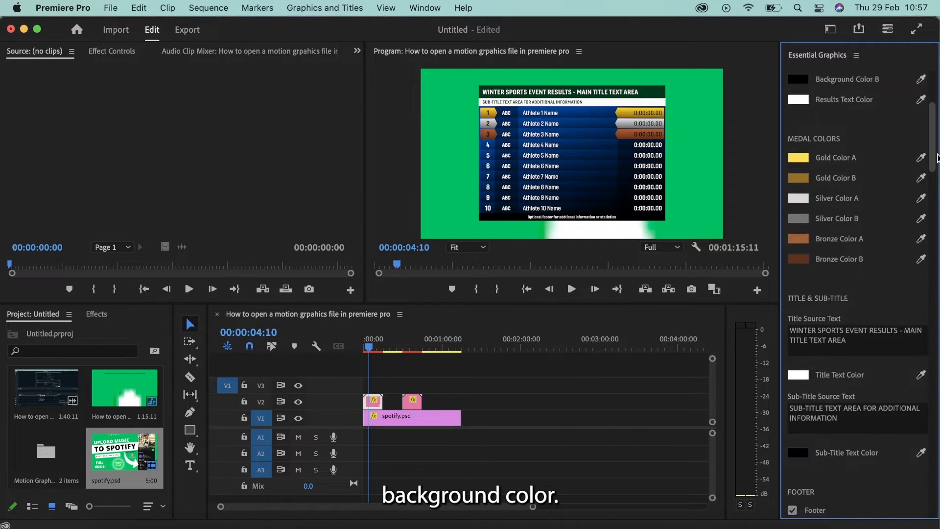
{"action": "scroll", "scroll_direction": "down", "scroll_amount": 3}
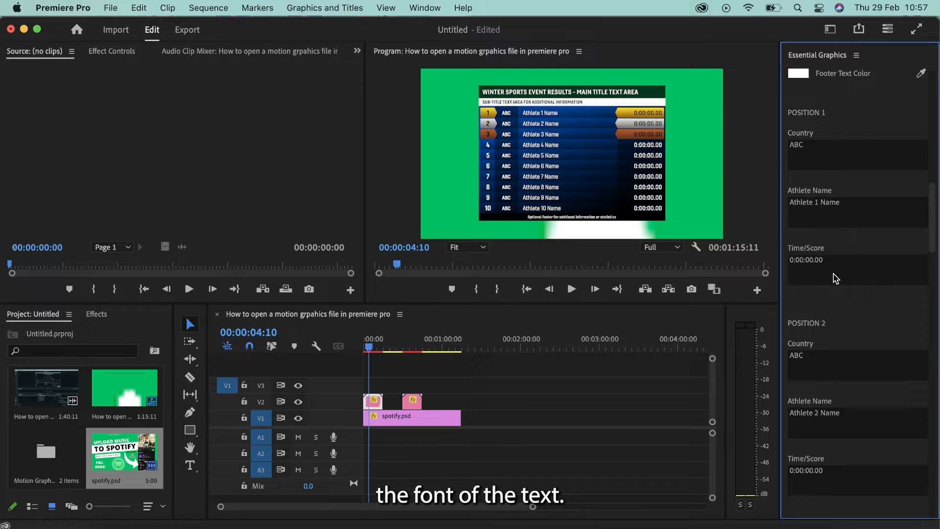
{"action": "mouse_move", "coordinate": [854, 252]}
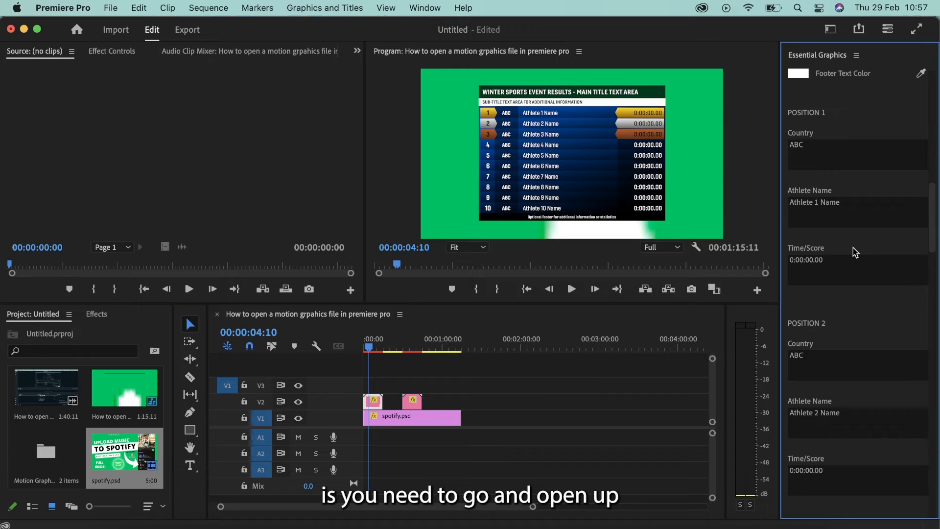
{"action": "mouse_move", "coordinate": [432, 359]}
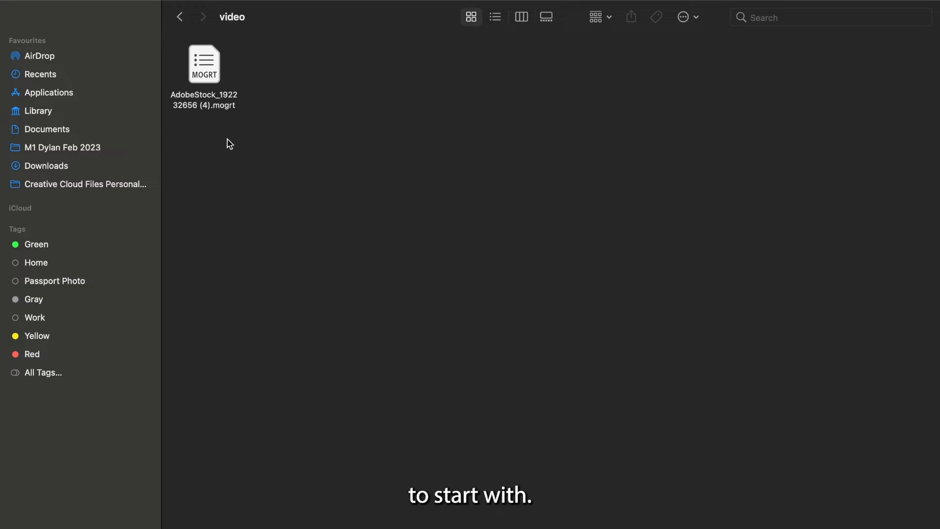
{"action": "mouse_move", "coordinate": [223, 129]}
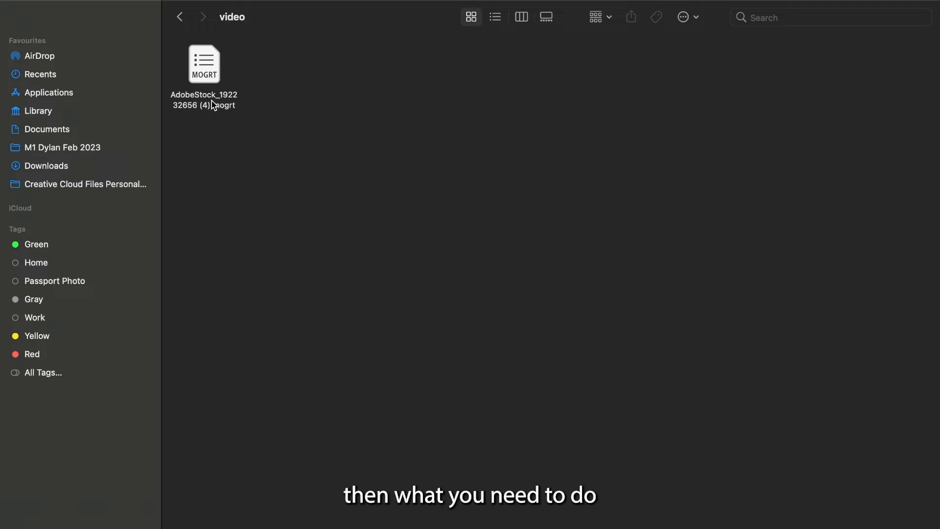
Rename the template file from .mogrt to .zip and confirm using the .zip extension.
{"action": "right_click", "coordinate": [204, 63]}
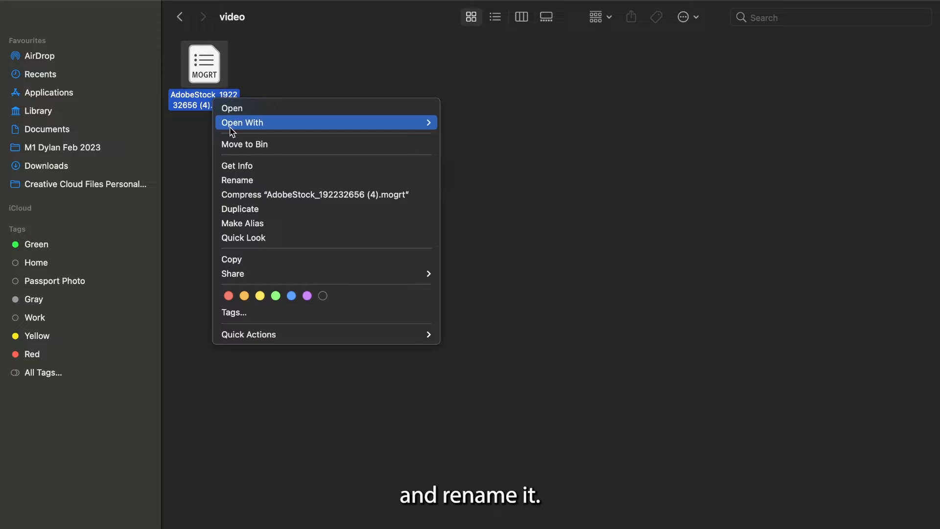
{"action": "left_click", "coordinate": [237, 180]}
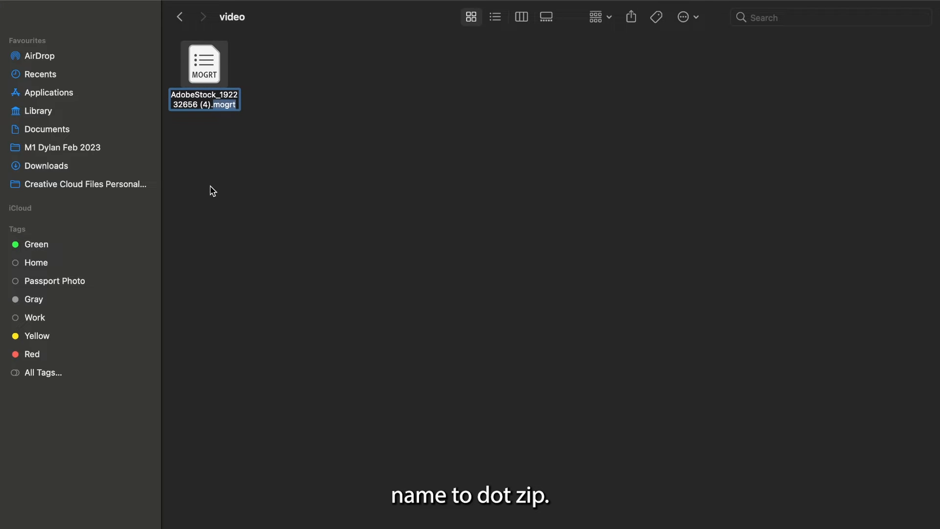
{"action": "key", "text": "Return"}
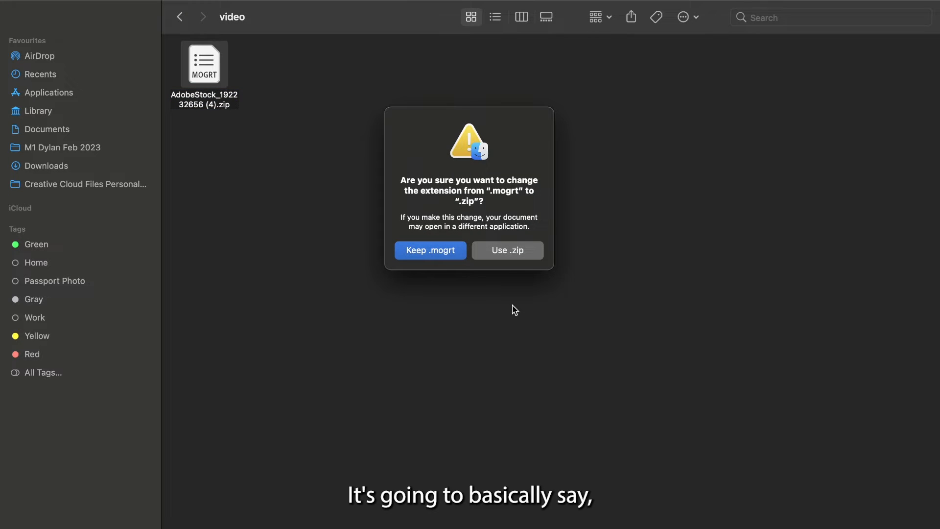
{"action": "left_click", "coordinate": [506, 249]}
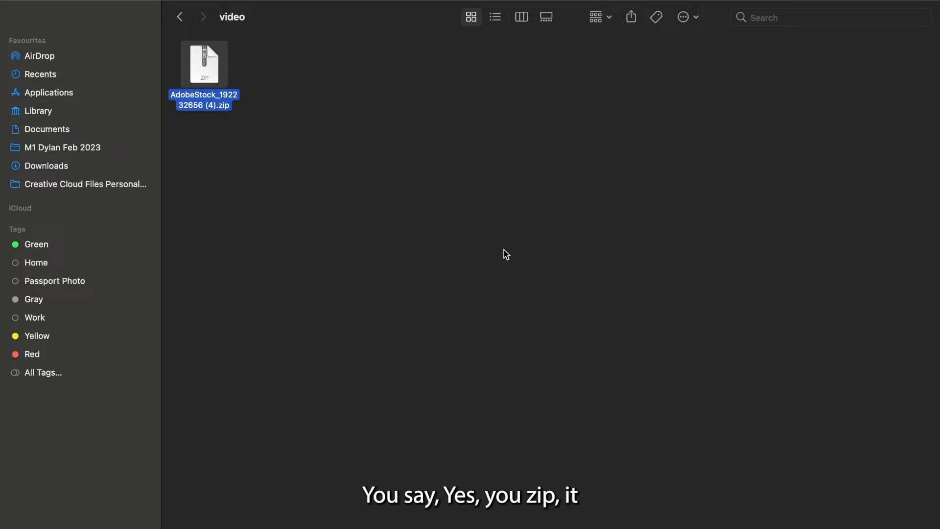
Unpack the zipped template, open the extracted folder and select project.aegraphic.
{"action": "double_click", "coordinate": [203, 65]}
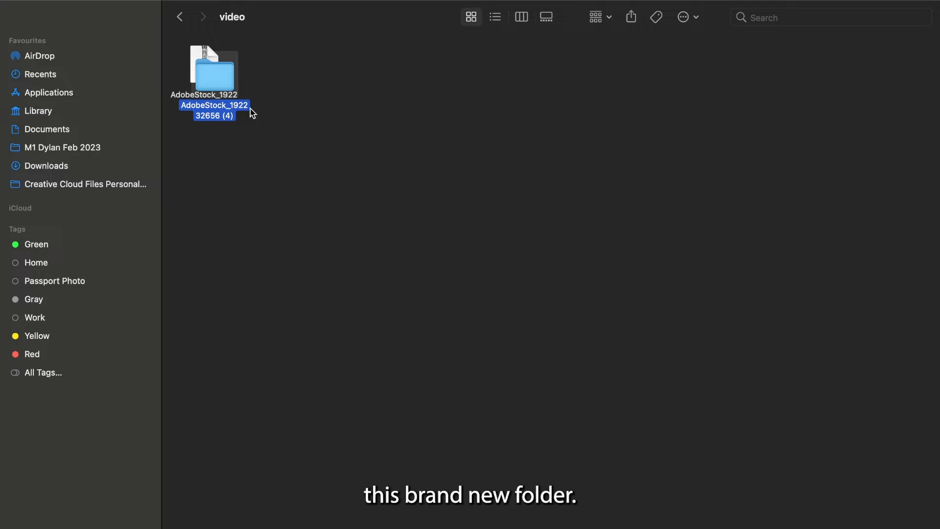
{"action": "double_click", "coordinate": [212, 71]}
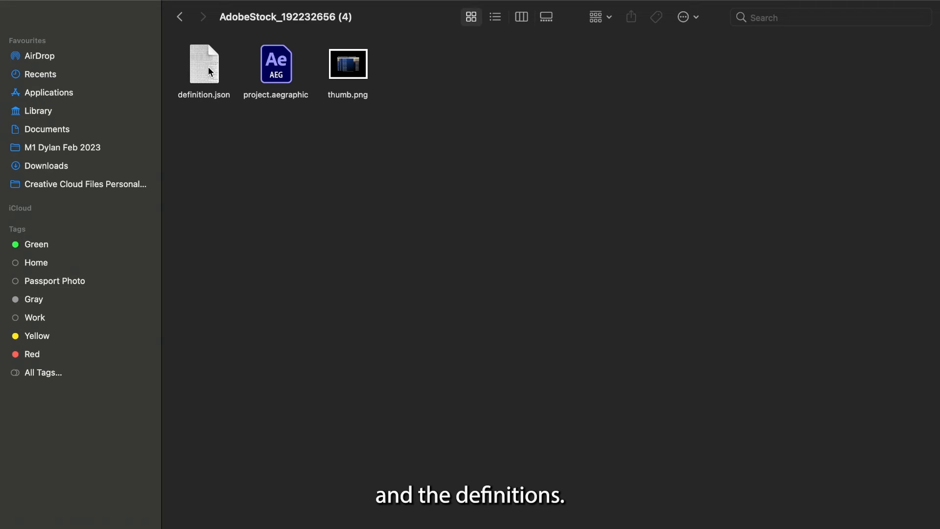
{"action": "mouse_move", "coordinate": [308, 145]}
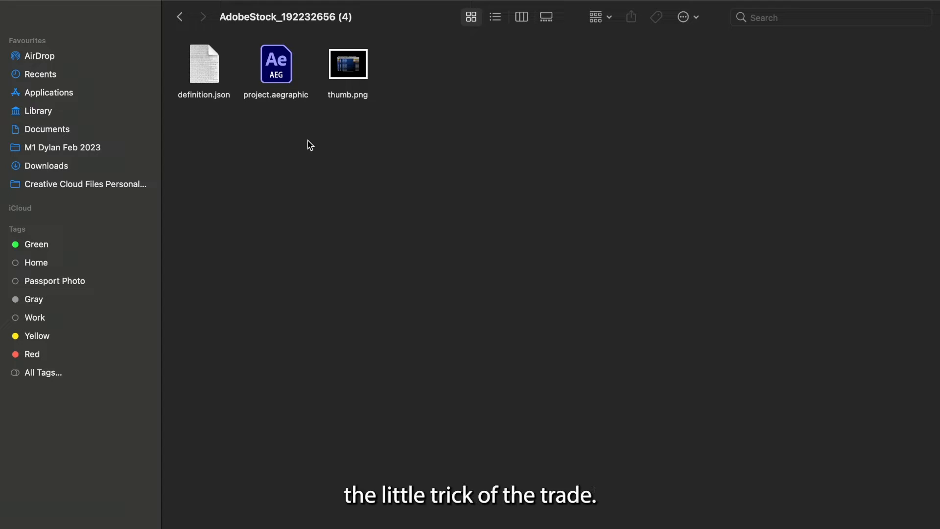
{"action": "left_click", "coordinate": [276, 65]}
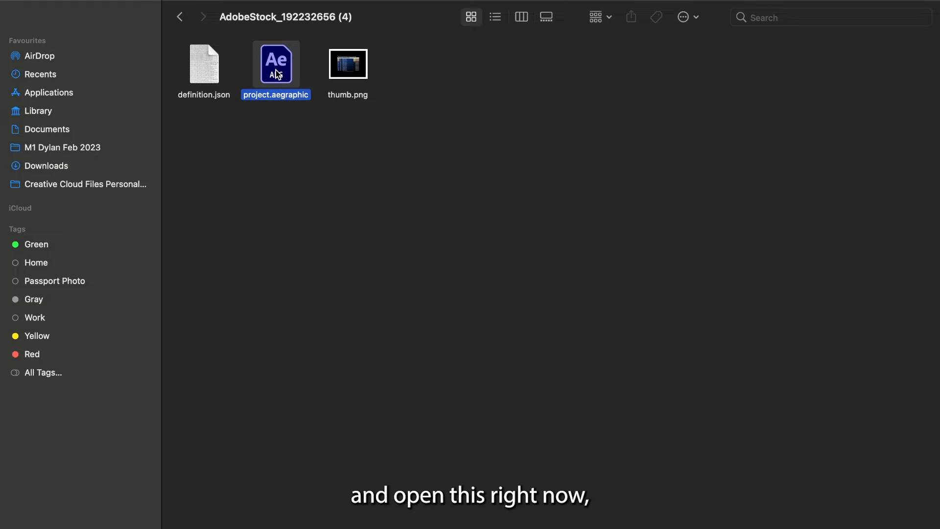
{"action": "mouse_move", "coordinate": [278, 133]}
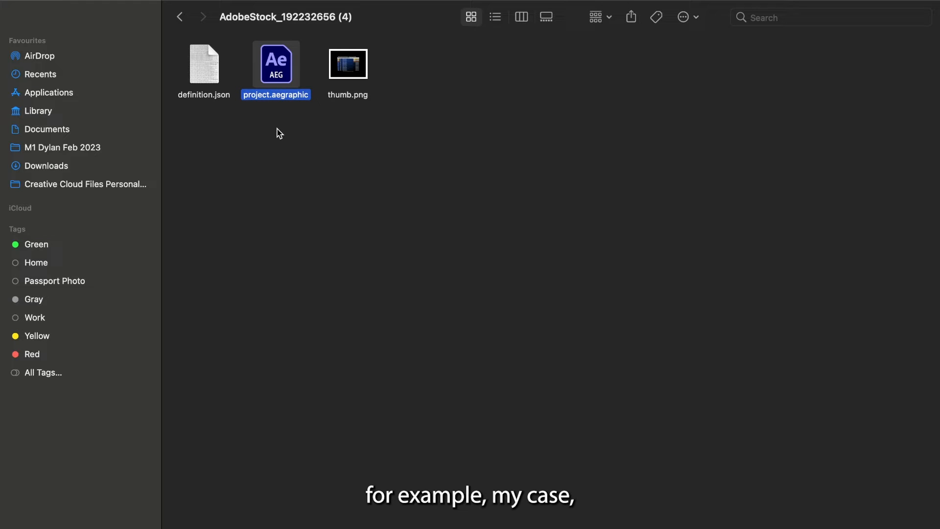
{"action": "mouse_move", "coordinate": [277, 72]}
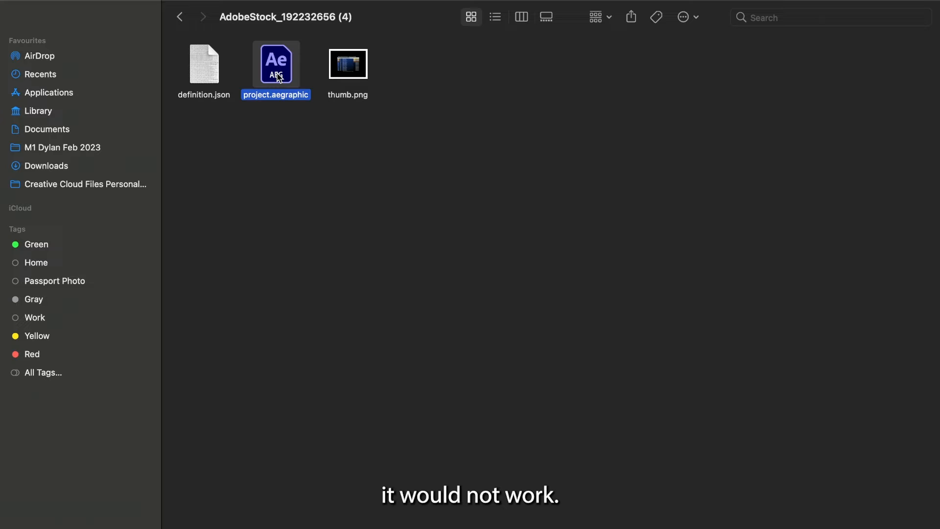
Rename project.aegraphic to project.zip and unpack it into a project folder.
{"action": "right_click", "coordinate": [275, 65]}
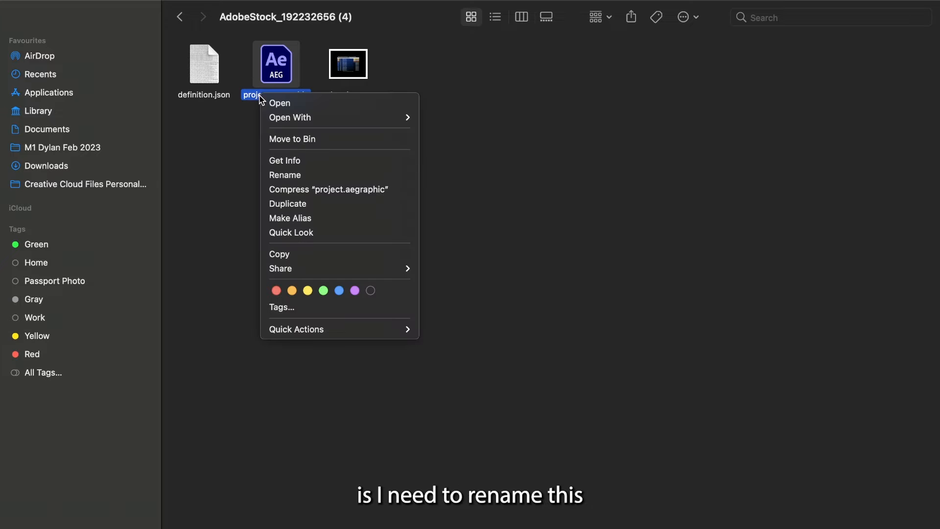
{"action": "left_click", "coordinate": [285, 174]}
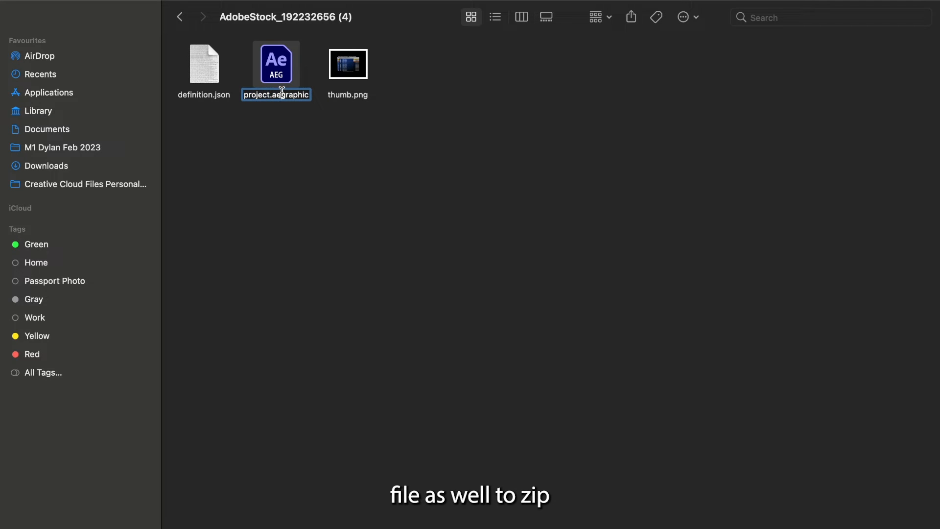
{"action": "type", "text": "project.zip"}
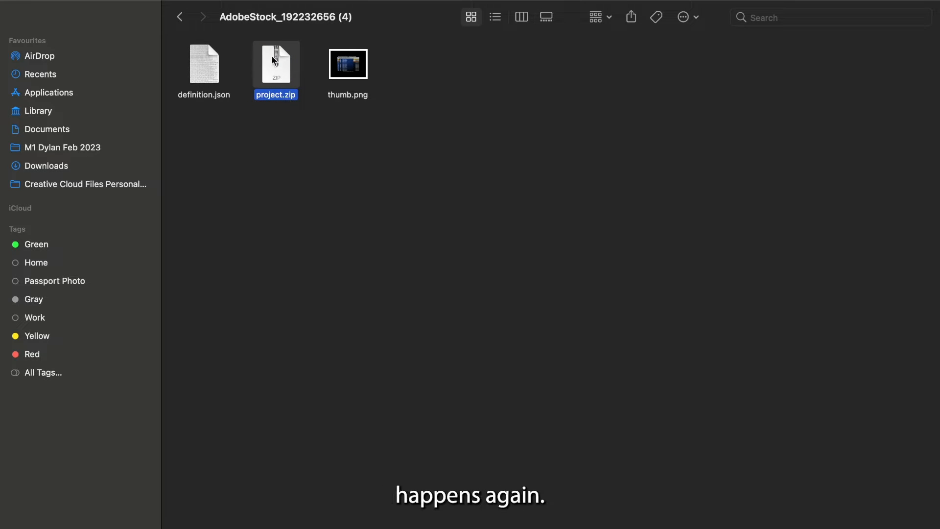
{"action": "double_click", "coordinate": [275, 64]}
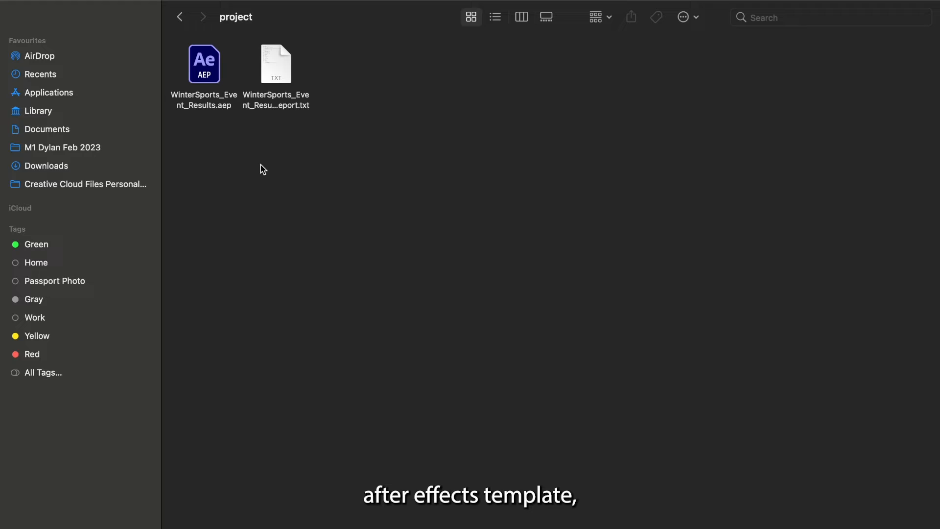
{"action": "mouse_move", "coordinate": [209, 65]}
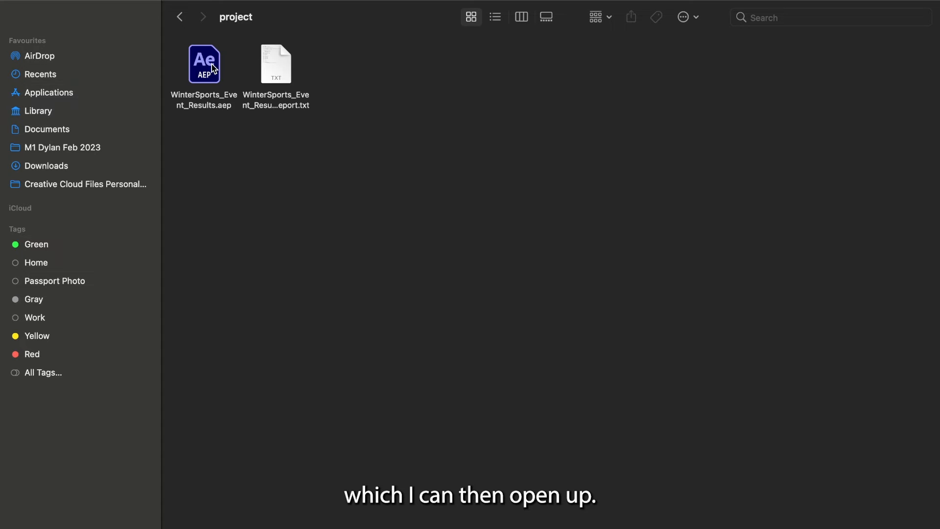
Open WinterSports_Event_Results.aep in After Effects and show the Essential Graphics panel.
{"action": "double_click", "coordinate": [203, 65]}
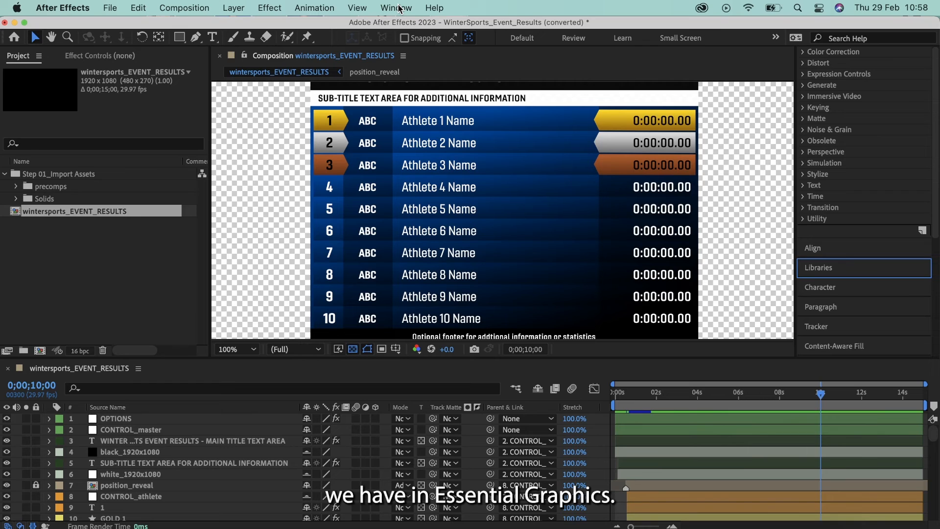
{"action": "left_click", "coordinate": [395, 8]}
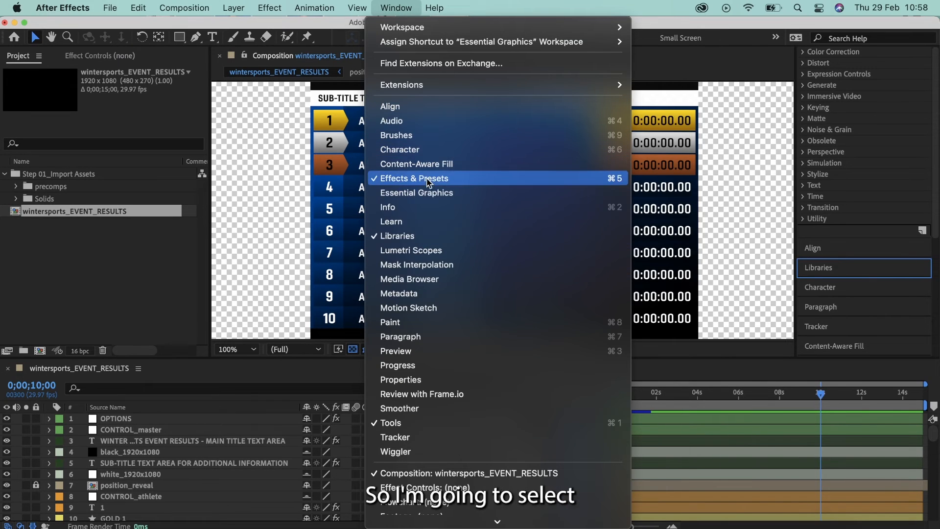
{"action": "mouse_move", "coordinate": [416, 193]}
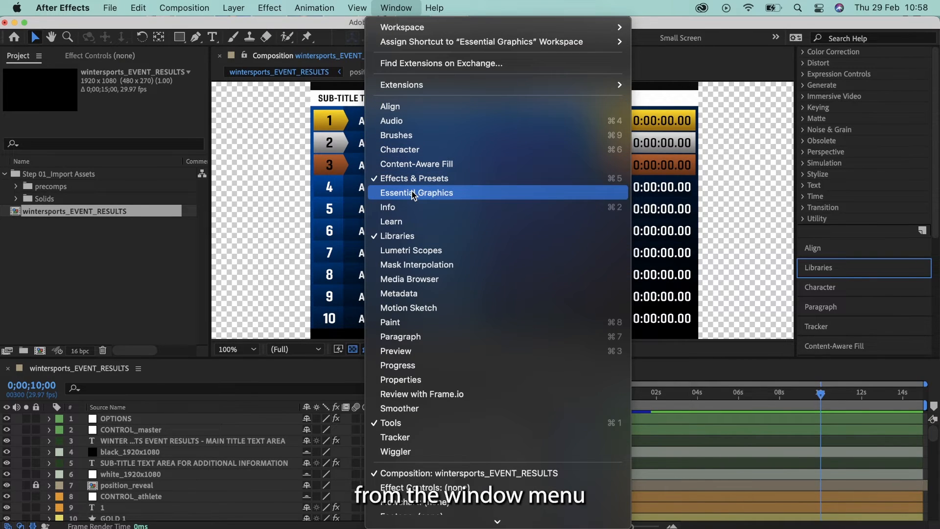
{"action": "left_click", "coordinate": [417, 193]}
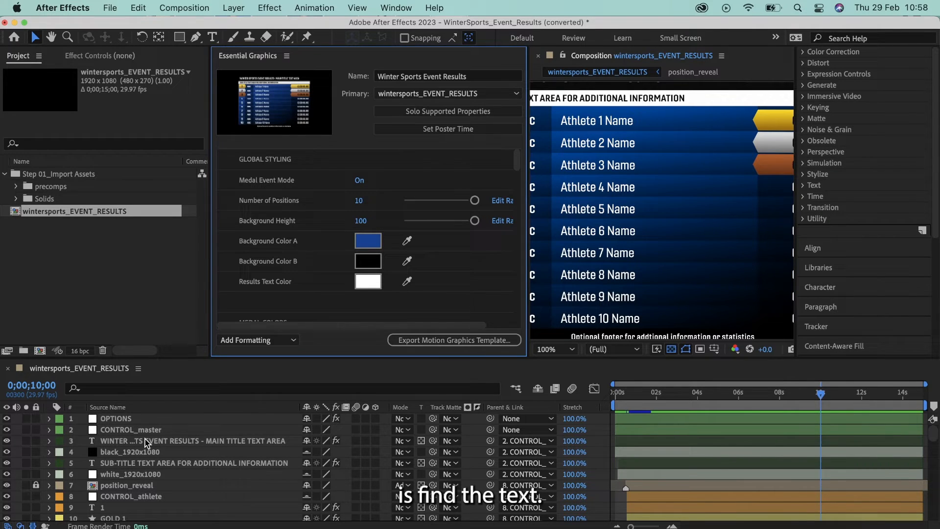
Select the main title text layer and scroll to the Title & Sub-Title properties.
{"action": "left_click", "coordinate": [192, 441]}
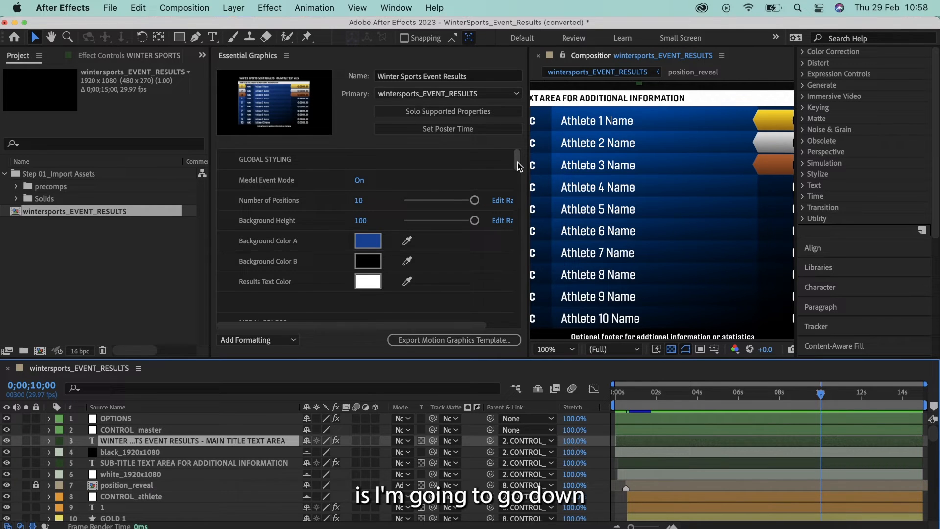
{"action": "scroll", "scroll_direction": "down", "scroll_amount": 3}
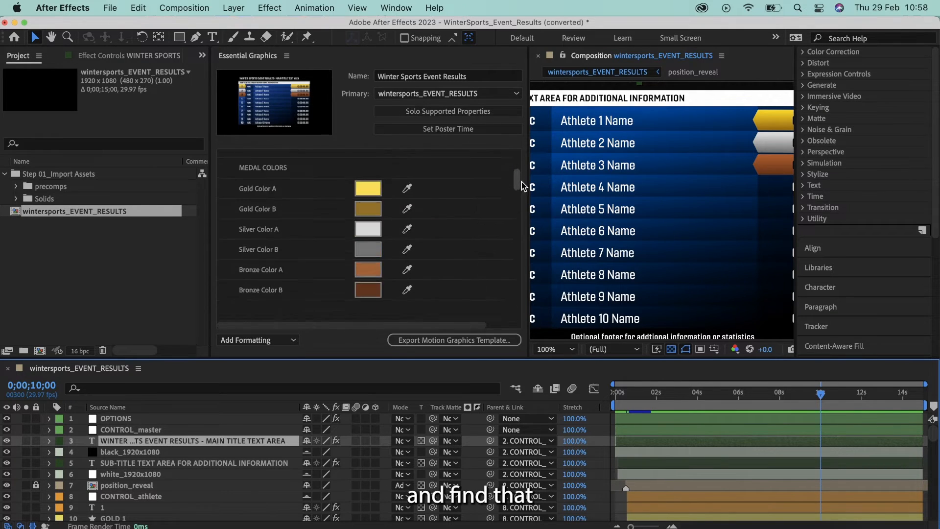
{"action": "scroll", "scroll_direction": "up", "scroll_amount": 3}
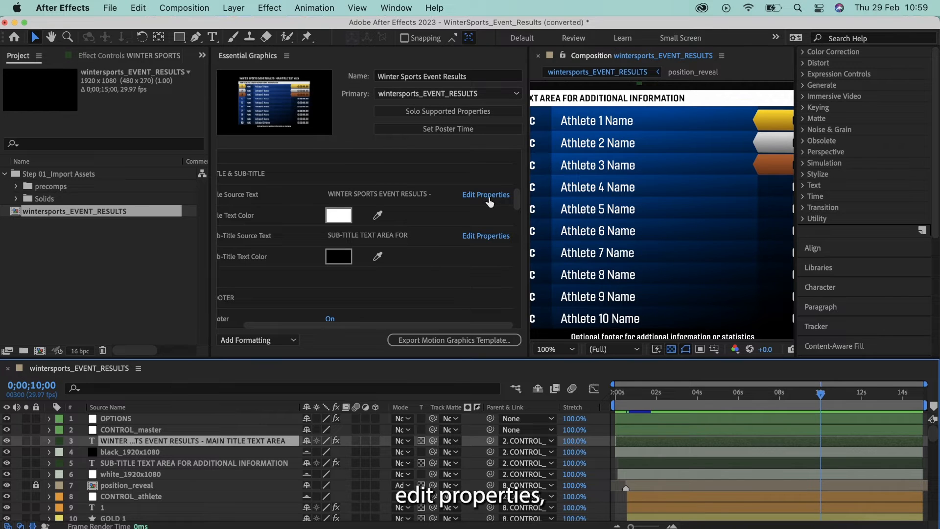
Enable Custom Font Selection, Font Size Adjustment and Faux Styles for the title source text.
{"action": "left_click", "coordinate": [486, 194]}
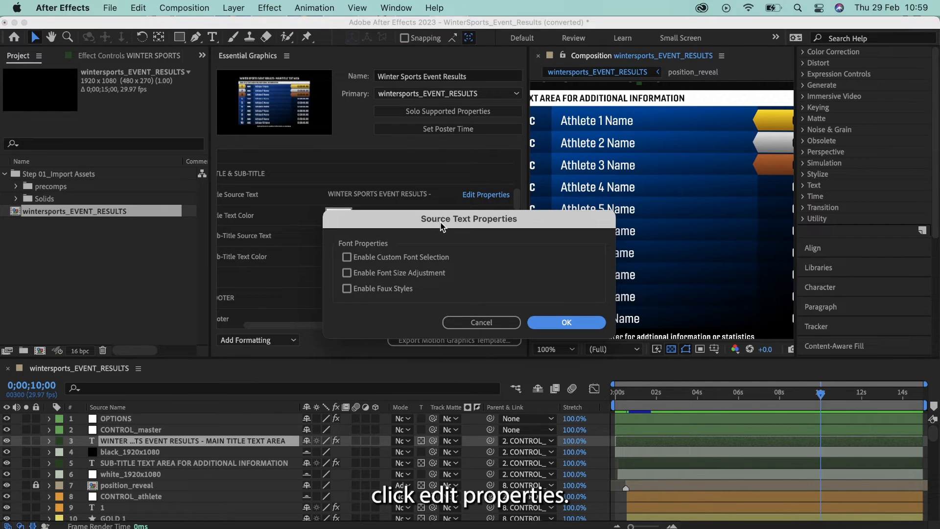
{"action": "mouse_move", "coordinate": [410, 279]}
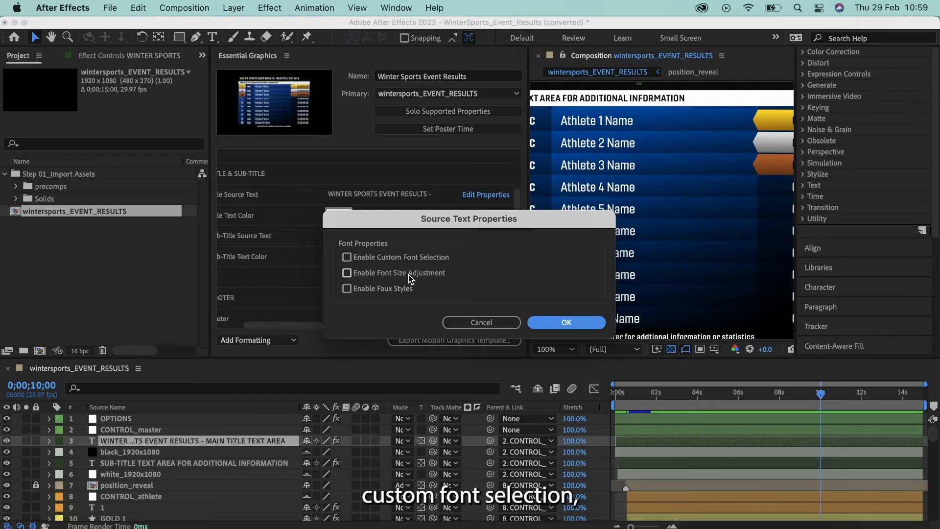
{"action": "mouse_move", "coordinate": [432, 300]}
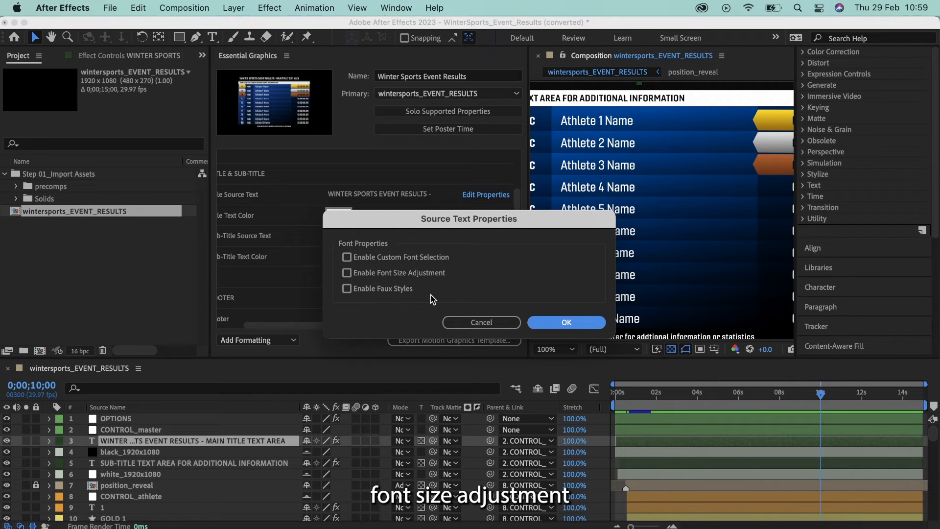
{"action": "mouse_move", "coordinate": [359, 252]}
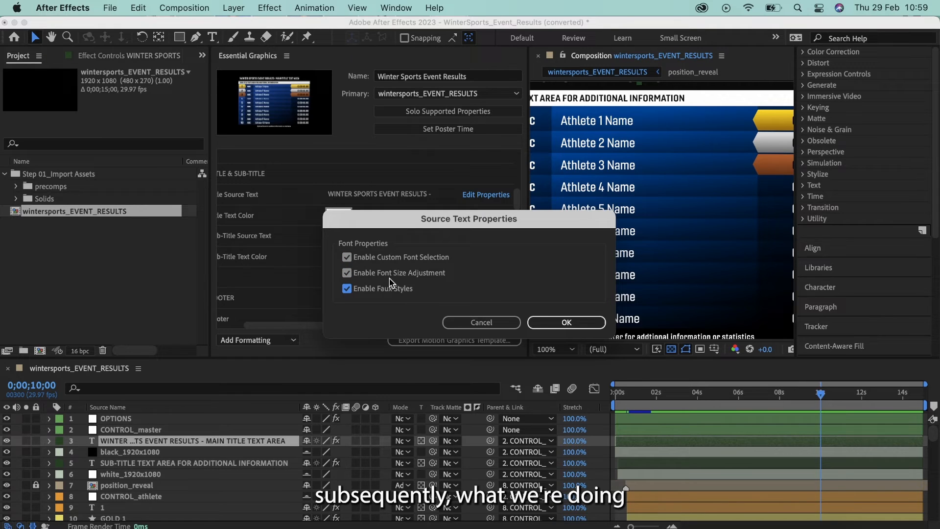
{"action": "left_click", "coordinate": [564, 323]}
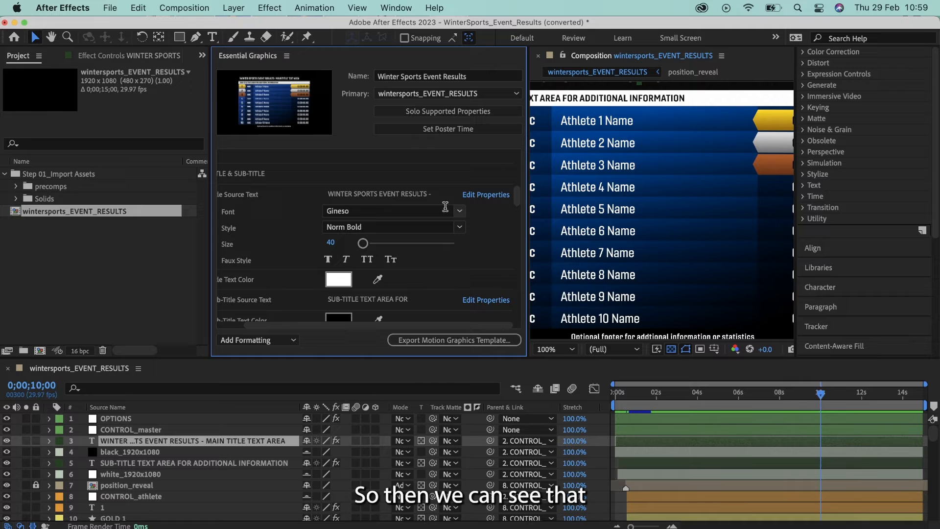
Set the title font to Helvetica, export the Motion Graphics Template and save the project.
{"action": "left_click", "coordinate": [459, 210]}
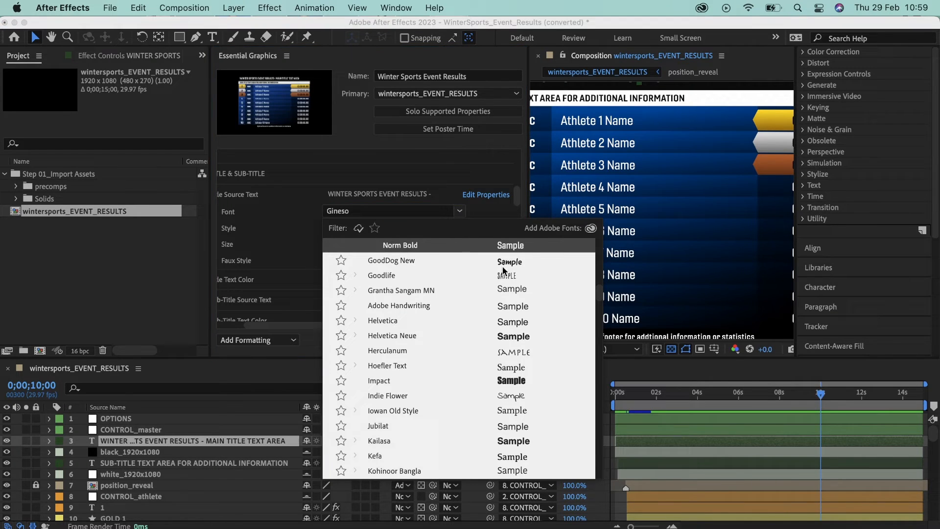
{"action": "left_click", "coordinate": [383, 320]}
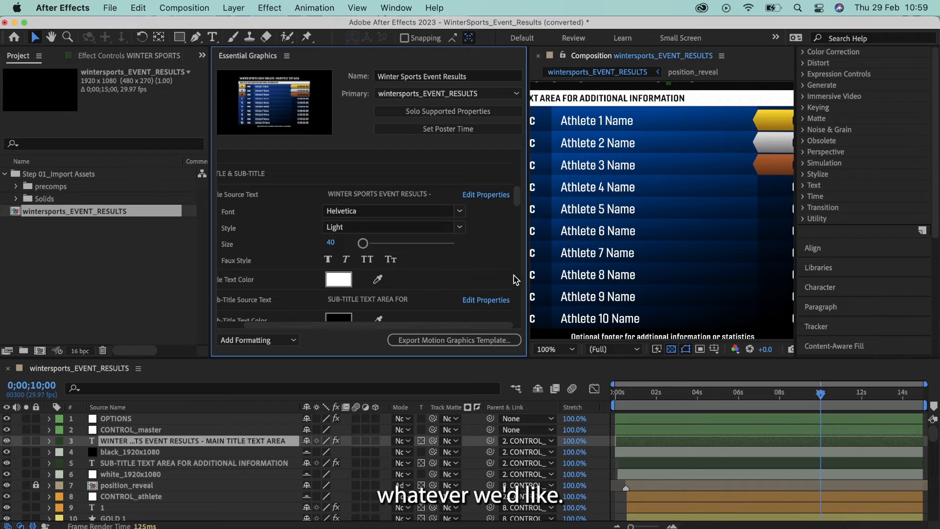
{"action": "mouse_move", "coordinate": [452, 274]}
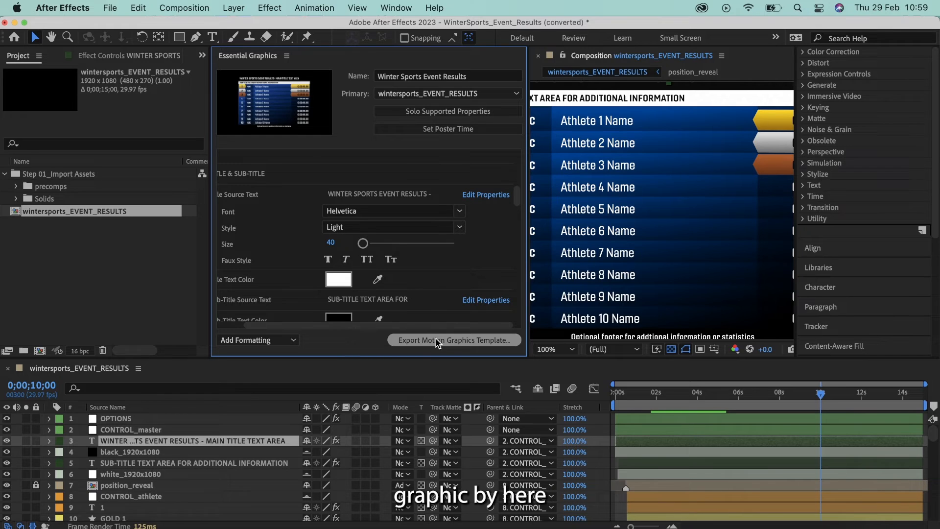
{"action": "left_click", "coordinate": [454, 340]}
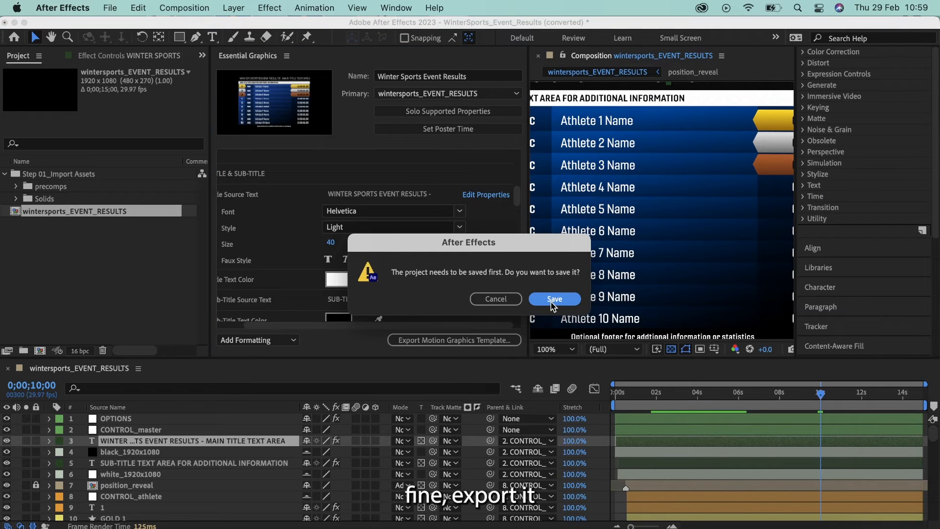
{"action": "left_click", "coordinate": [553, 298]}
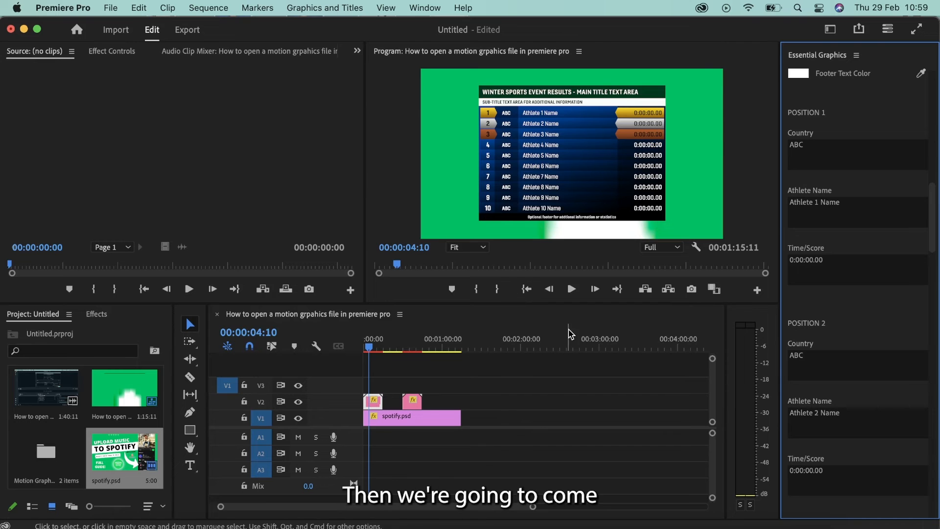
{"action": "mouse_move", "coordinate": [837, 48]}
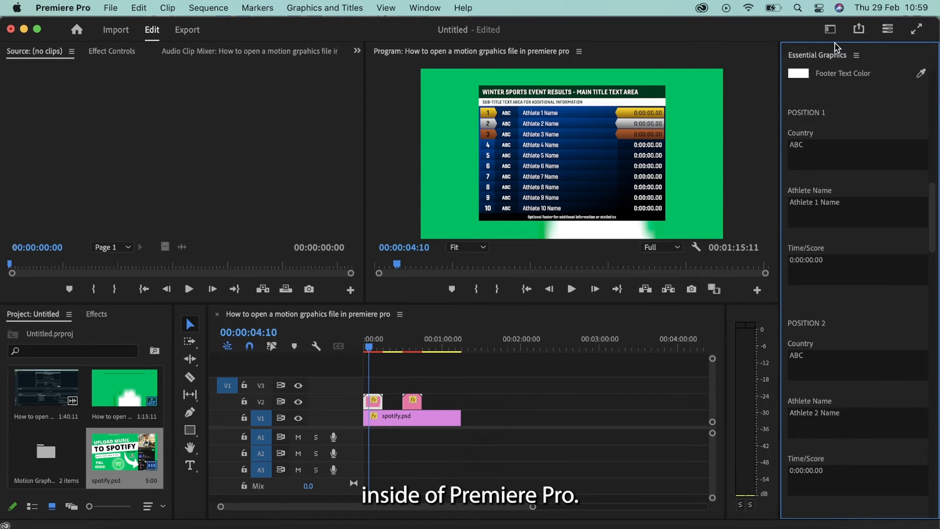
Switch to the Captions and Graphics workspace and browse My Templates in Essential Graphics.
{"action": "left_click", "coordinate": [830, 29]}
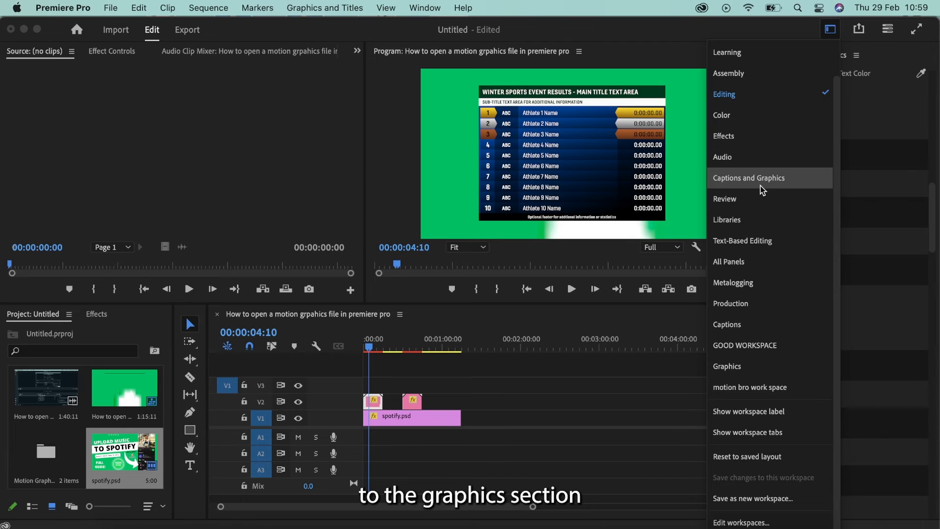
{"action": "left_click", "coordinate": [748, 177]}
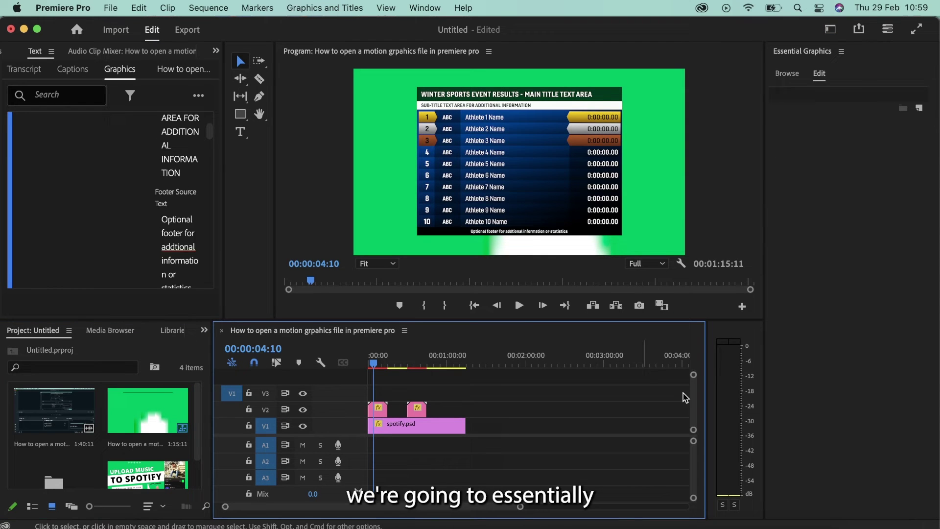
{"action": "left_click", "coordinate": [788, 74]}
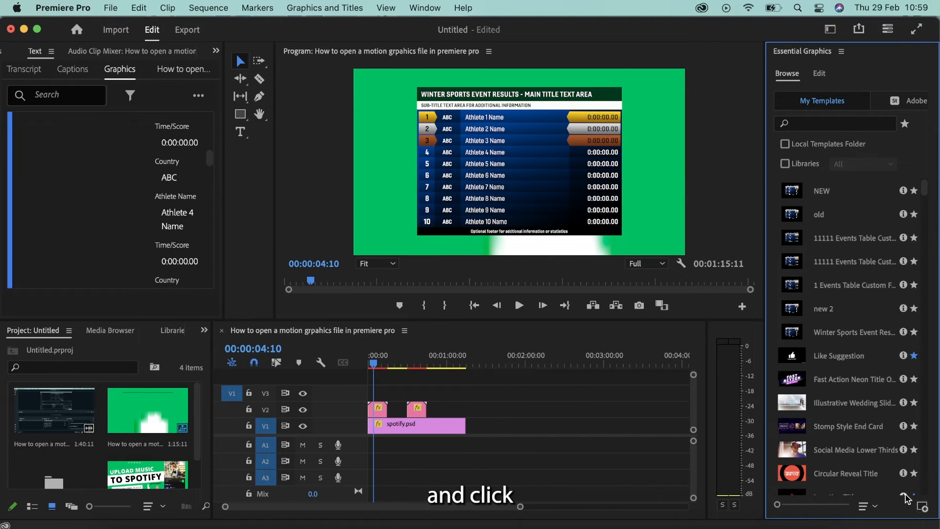
{"action": "mouse_move", "coordinate": [924, 506]}
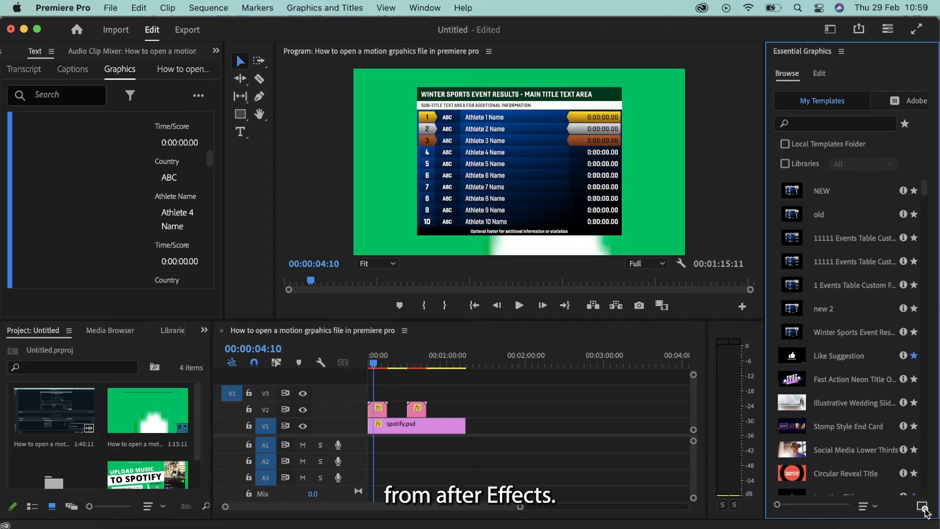
{"action": "mouse_move", "coordinate": [810, 246]}
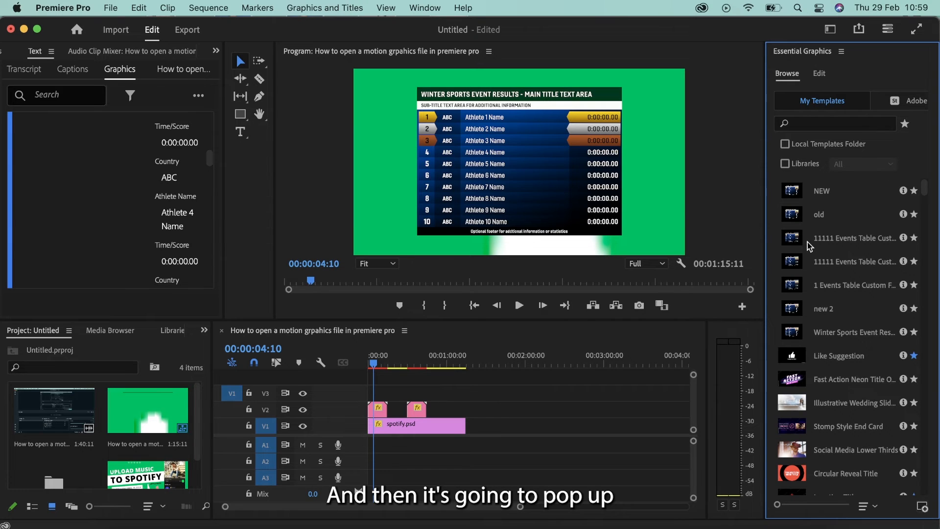
{"action": "mouse_move", "coordinate": [865, 299]}
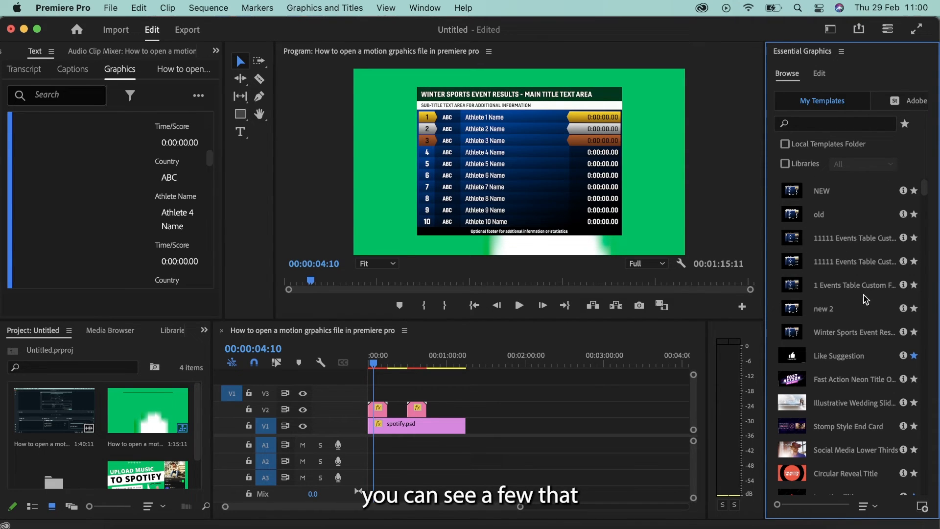
{"action": "mouse_move", "coordinate": [824, 310]}
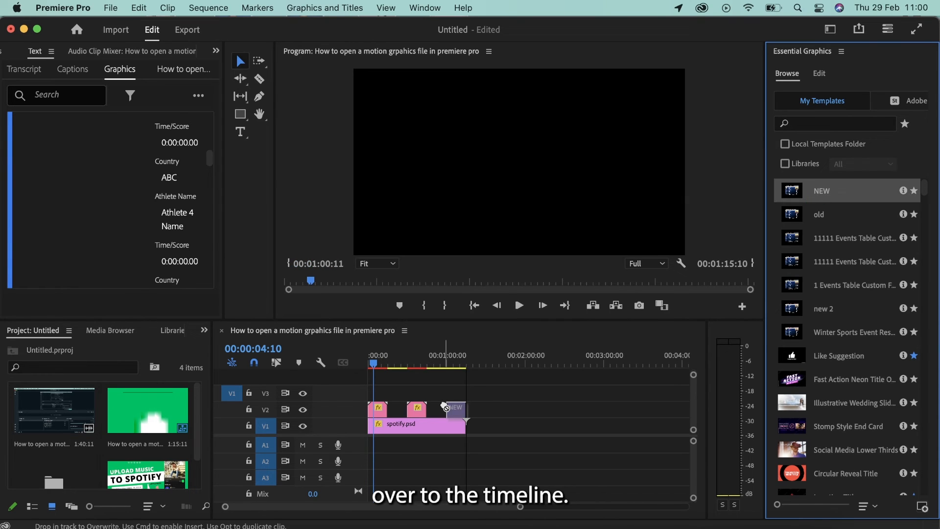
Select the NEW template clip on V2 and scroll its Edit properties down to Footer.
{"action": "left_click", "coordinate": [452, 413]}
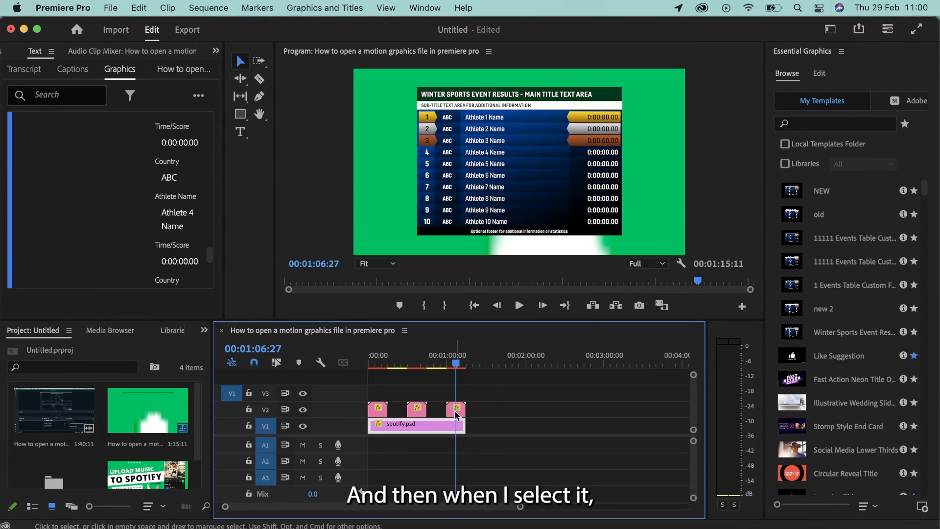
{"action": "left_click", "coordinate": [819, 73]}
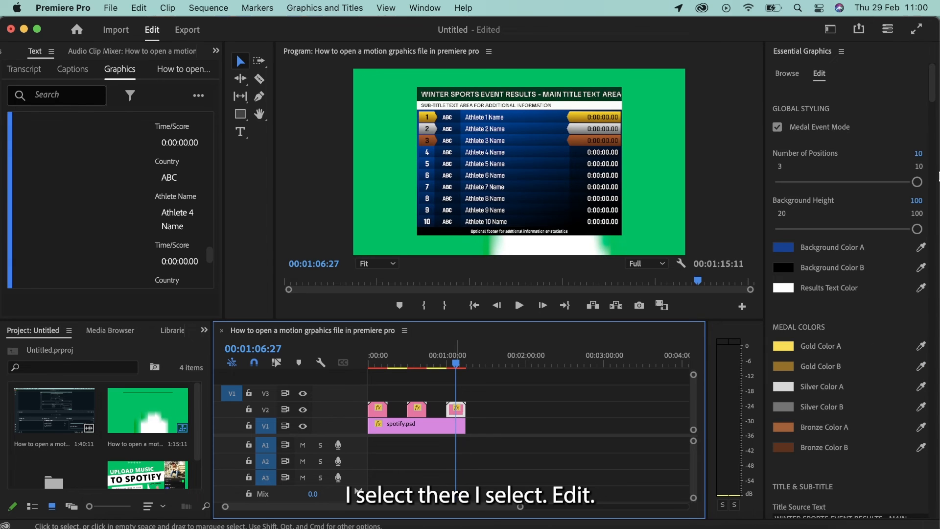
{"action": "scroll", "scroll_direction": "down", "scroll_amount": 3}
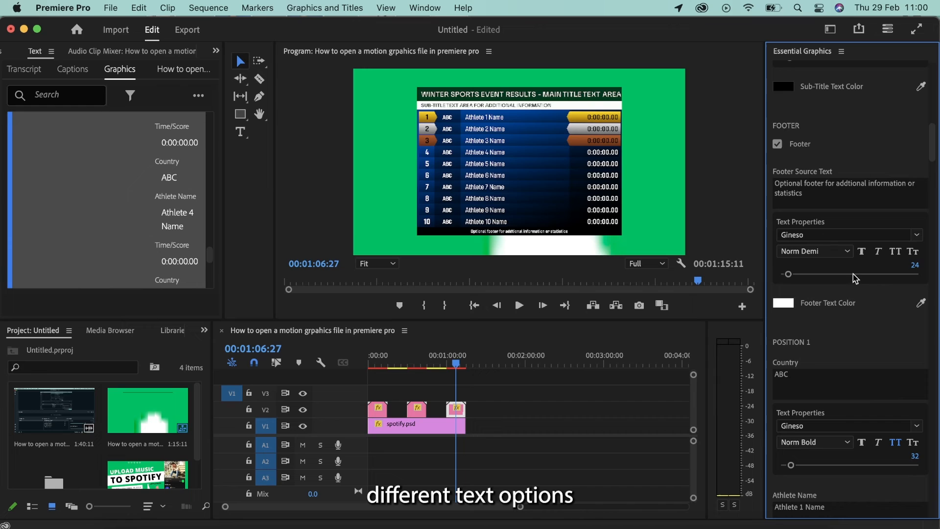
Set the footer font to Impact, then change it to Indie Flower.
{"action": "left_click", "coordinate": [845, 234]}
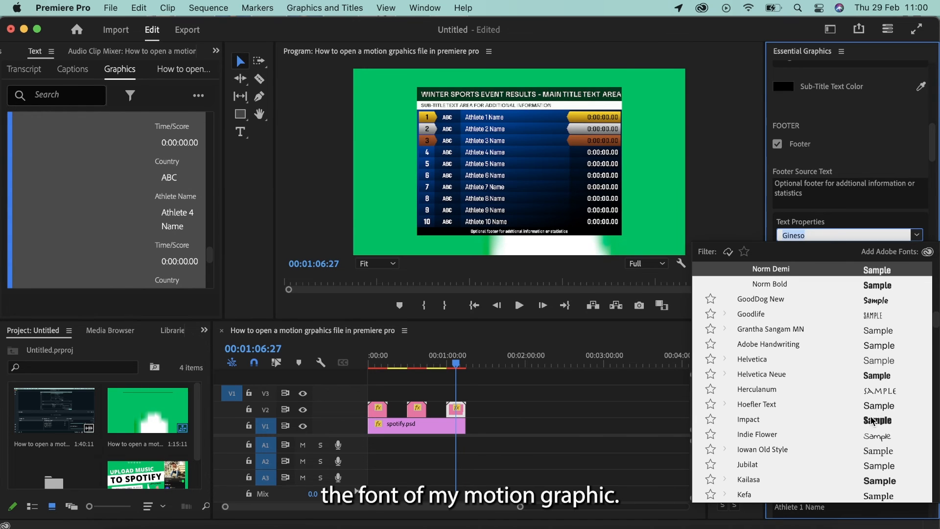
{"action": "left_click", "coordinate": [748, 419]}
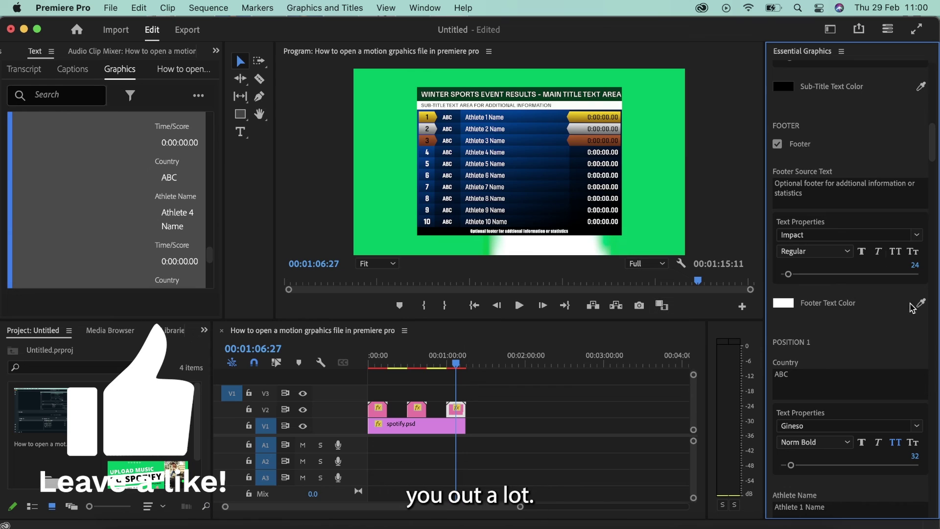
{"action": "left_click", "coordinate": [912, 234]}
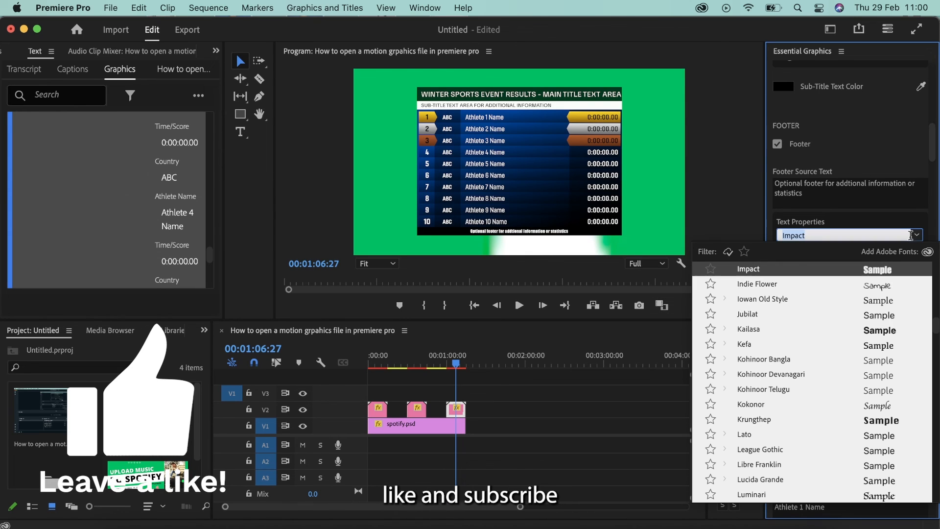
{"action": "left_click", "coordinate": [757, 284]}
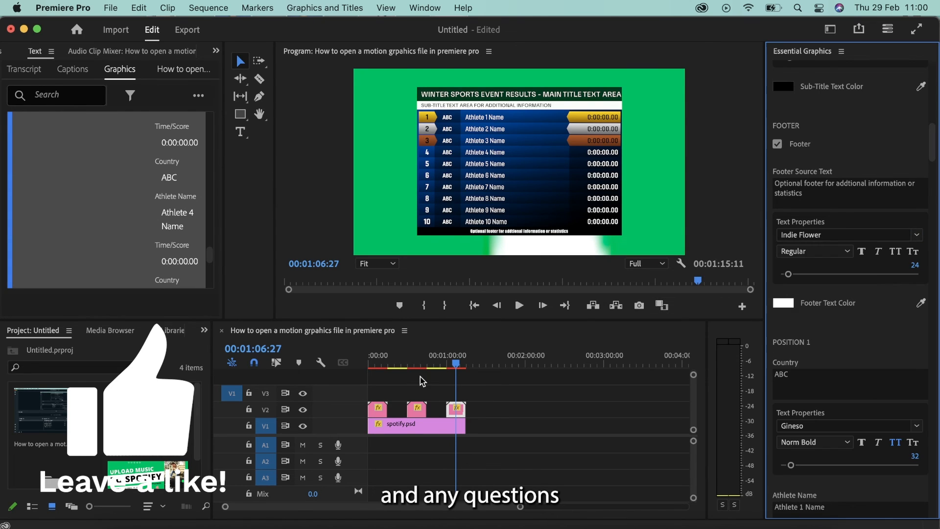